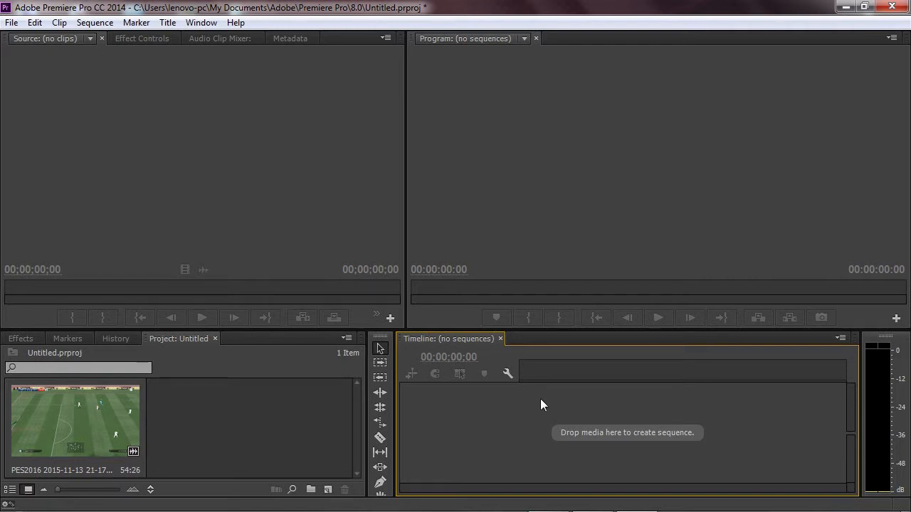
pyautogui.moveTo(341, 413)
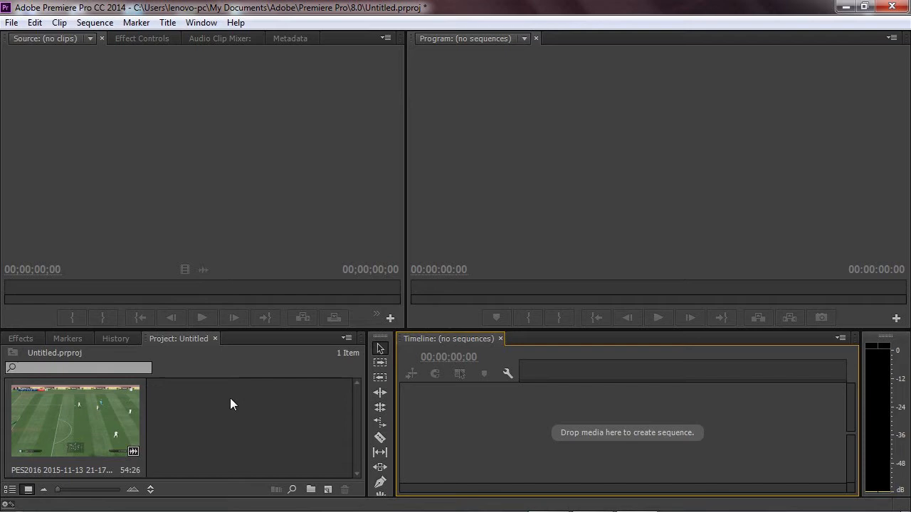
pyautogui.moveTo(227, 407)
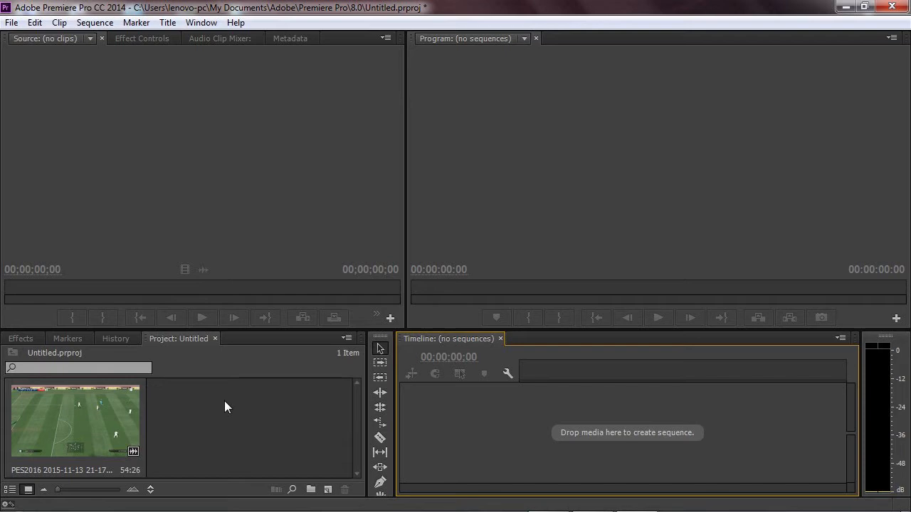
pyautogui.moveTo(57, 418)
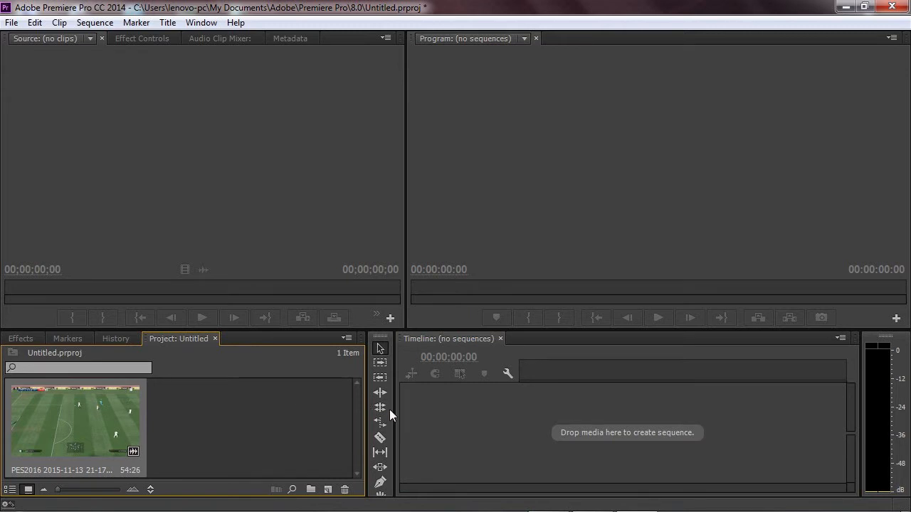
pyautogui.moveTo(575, 421)
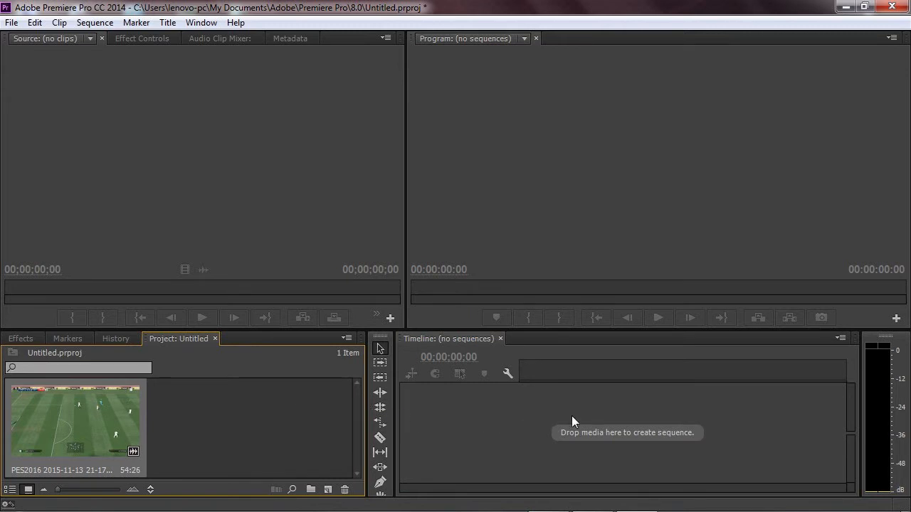
pyautogui.moveTo(555, 418)
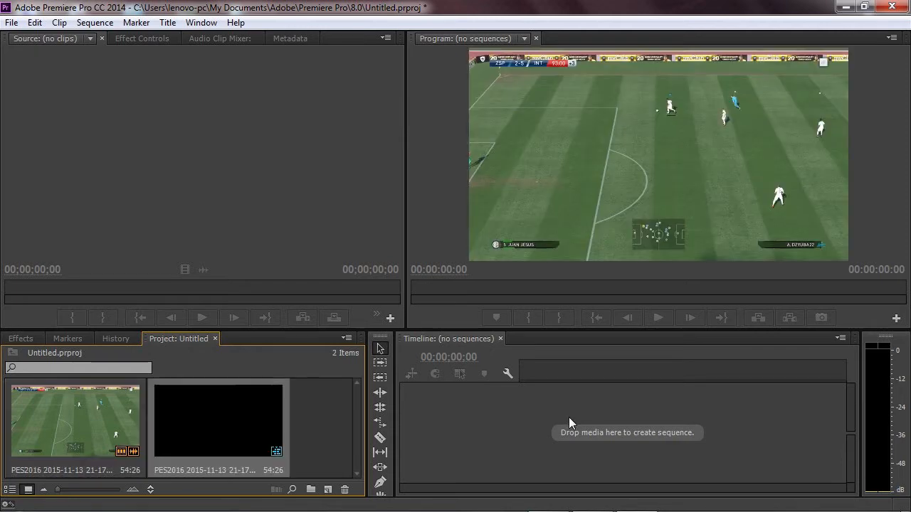
# Load the game sequence into the Timeline and cut the football clip out of it
pyautogui.moveTo(219, 419); pyautogui.dragTo(619, 421)
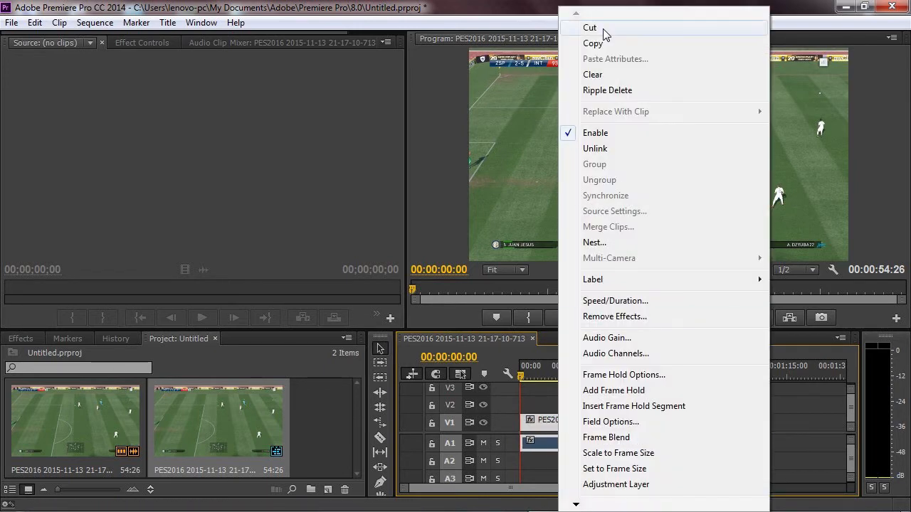
pyautogui.click(590, 27)
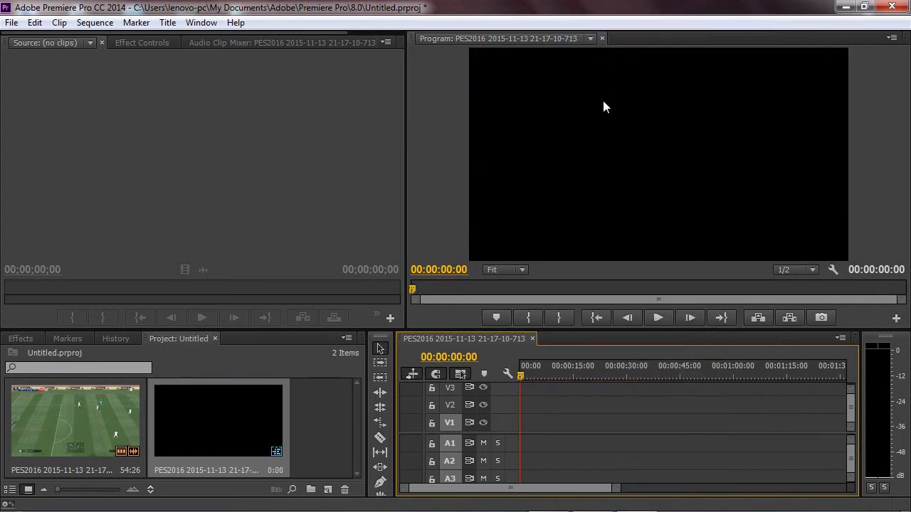
pyautogui.moveTo(712, 310)
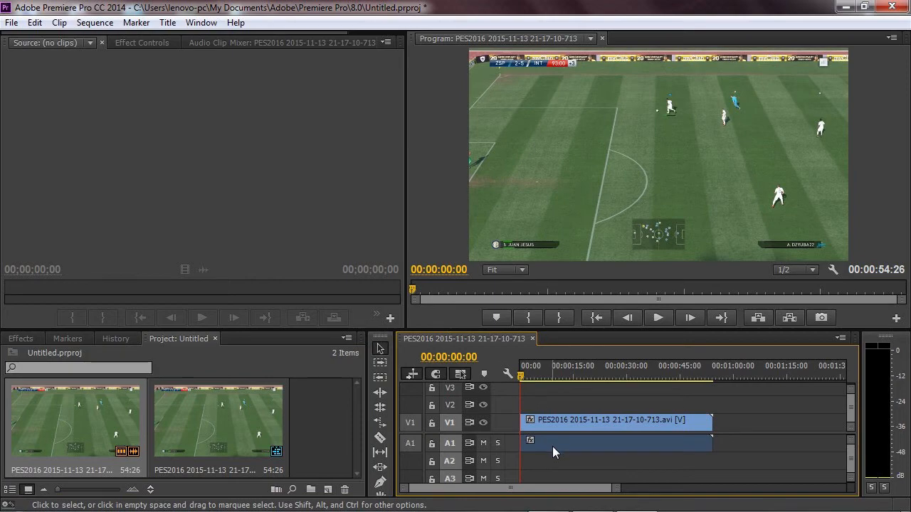
pyautogui.moveTo(555, 452)
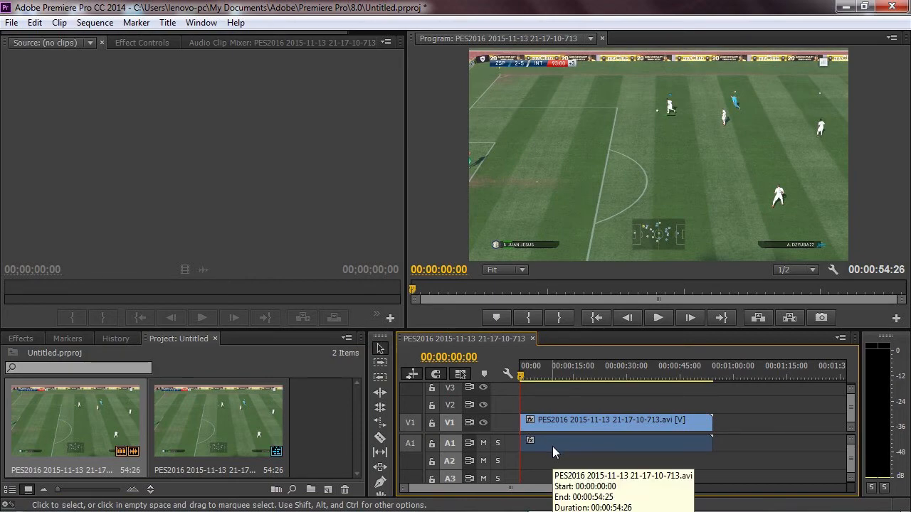
# Unlink the football clip's audio from its video and select the clip for removal
pyautogui.rightClick(615, 421)
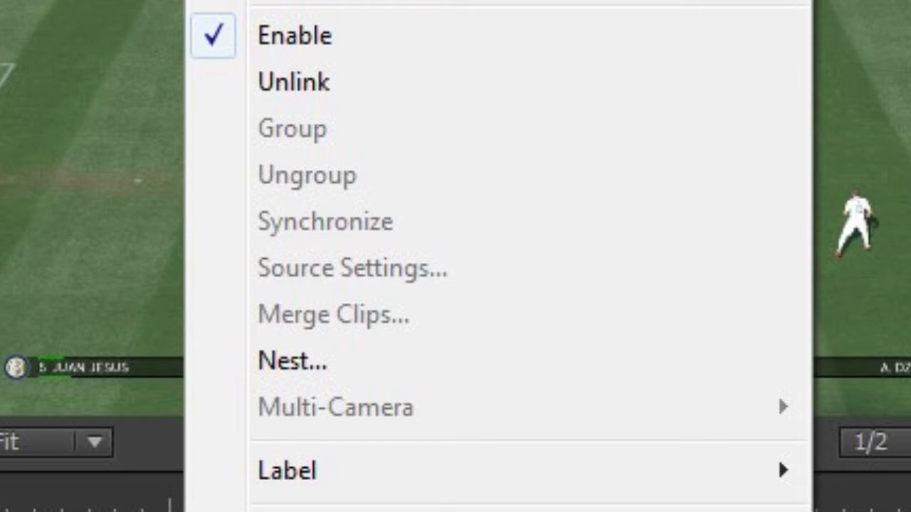
pyautogui.moveTo(391, 71)
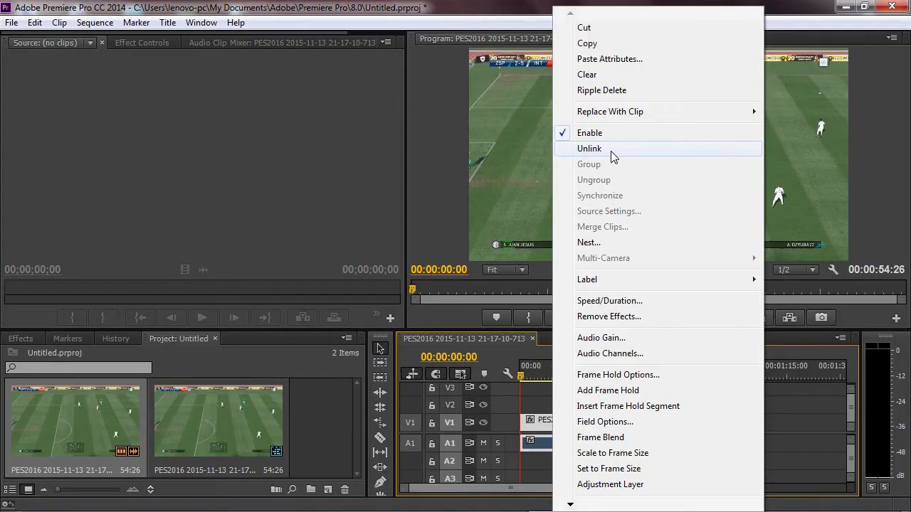
pyautogui.click(589, 148)
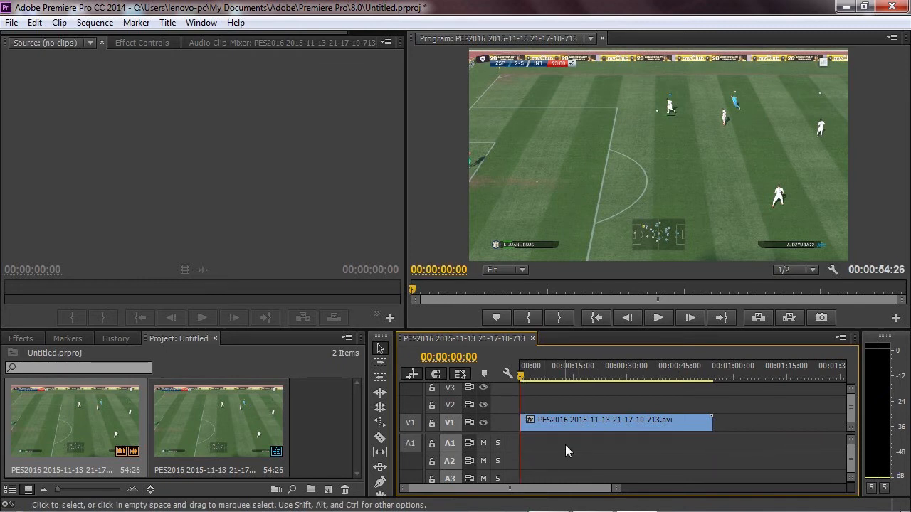
pyautogui.moveTo(558, 447)
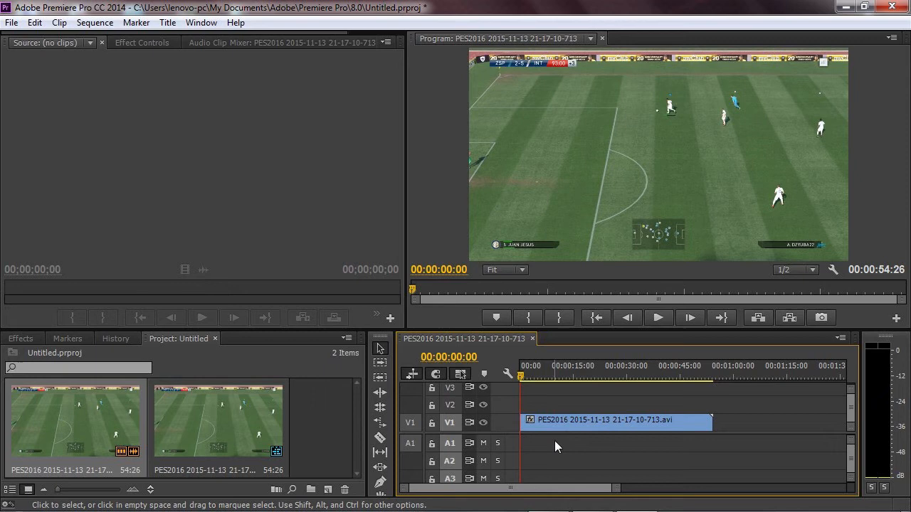
pyautogui.click(612, 420)
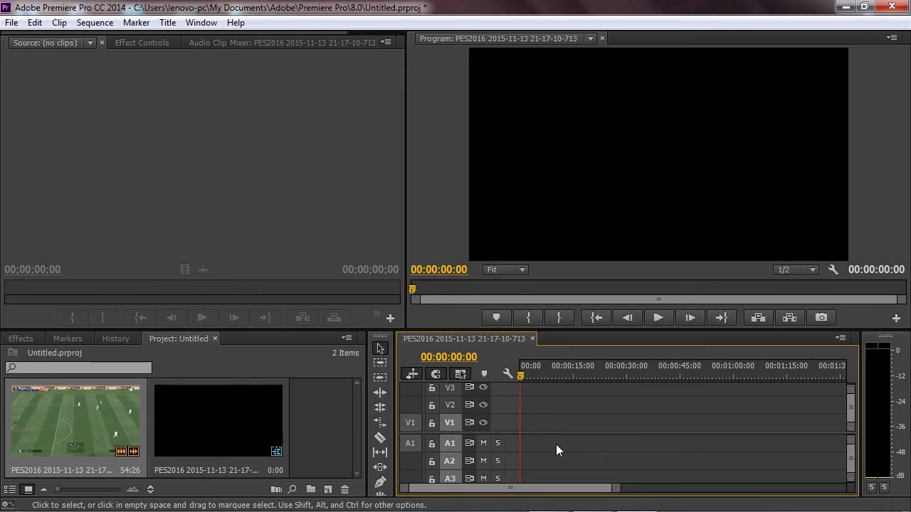
pyautogui.moveTo(550, 452)
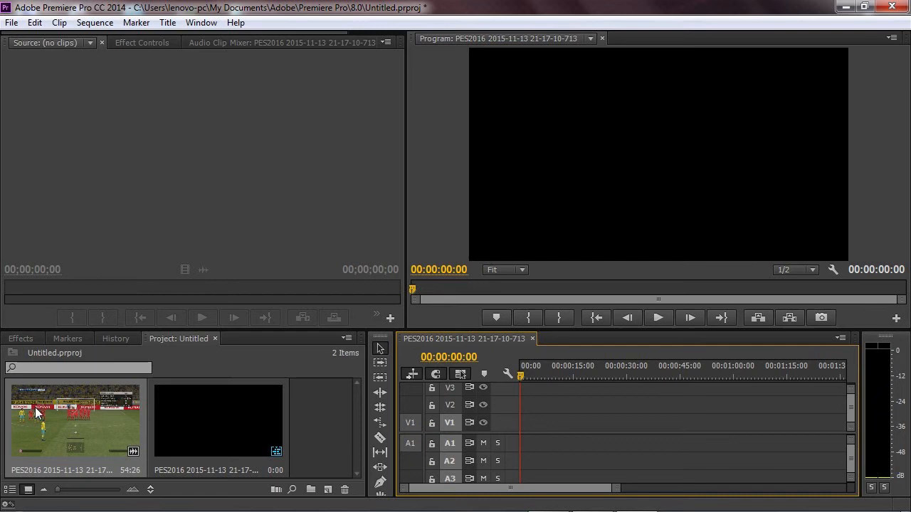
# Load the PES2016 gameplay clip into the Source Monitor for previewing
pyautogui.doubleClick(74, 420)
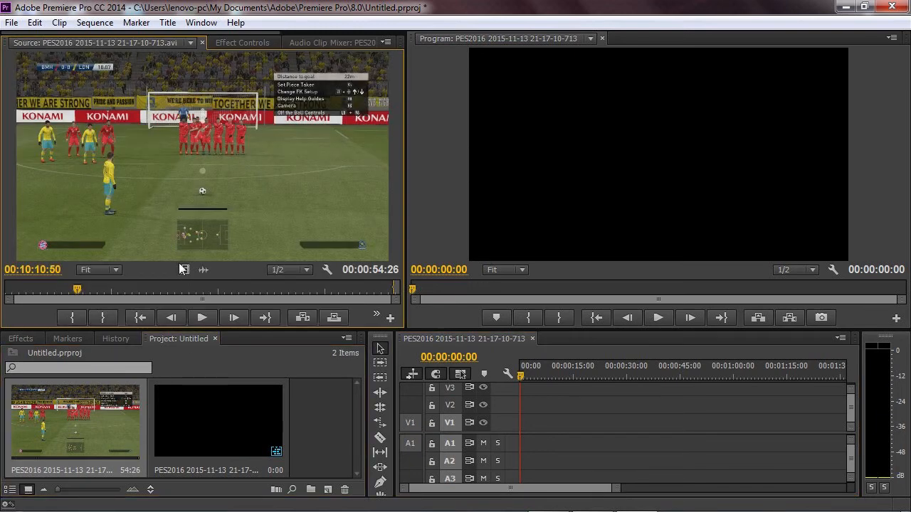
pyautogui.moveTo(183, 270)
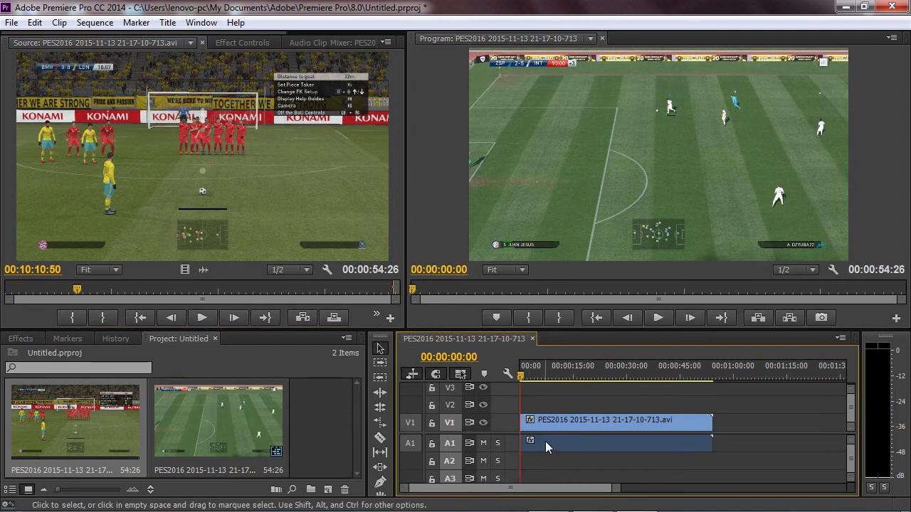
pyautogui.moveTo(548, 447)
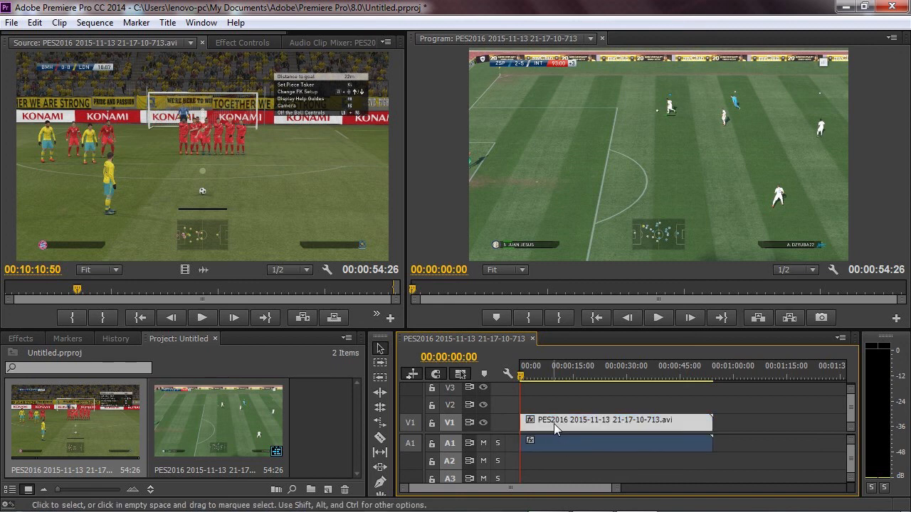
# Select the PES2016 clip placed on V1 with its video and audio
pyautogui.click(612, 420)
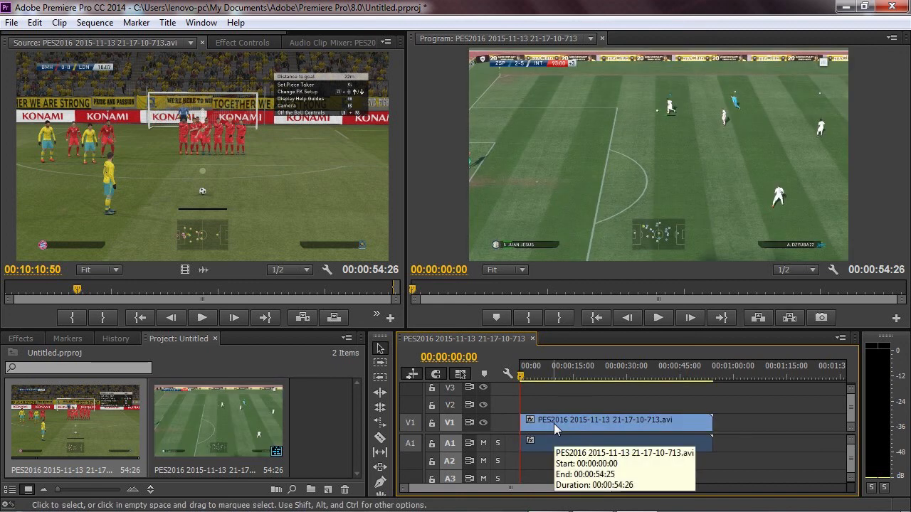